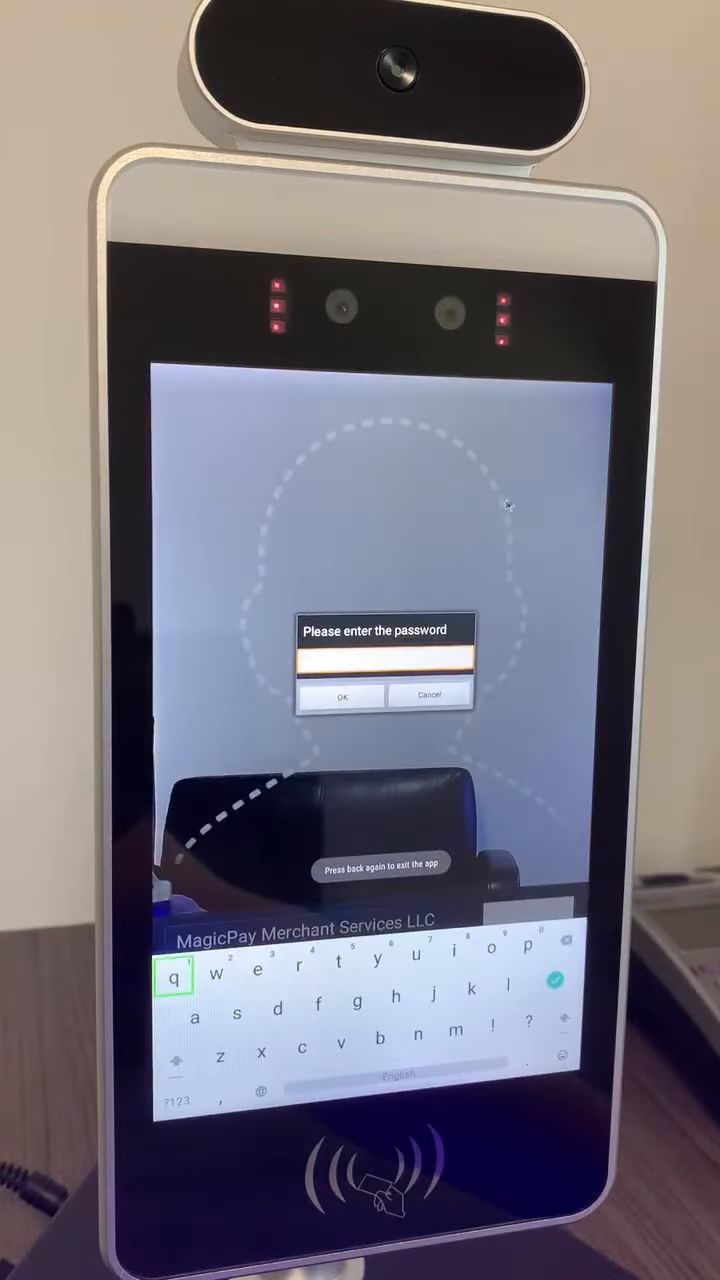
Enter the admin password on the numeric keyboard and confirm with OK to exit the kiosk app.
click(178, 1104)
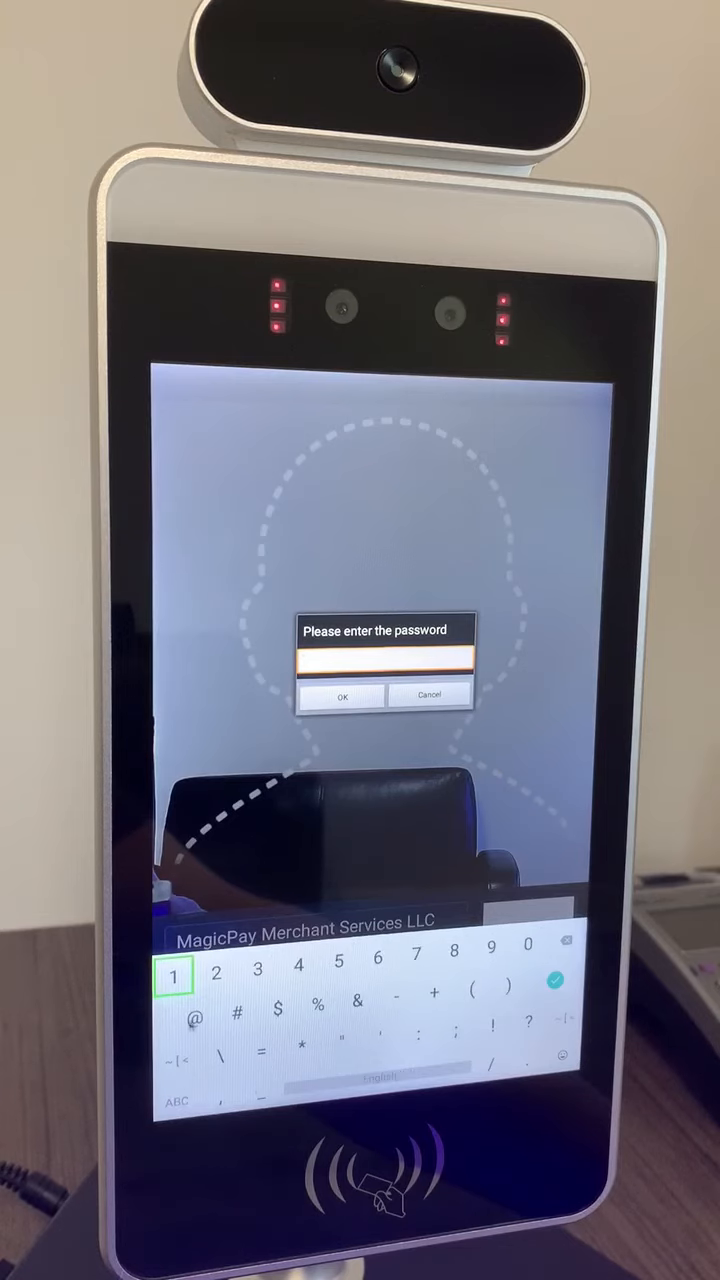
click(298, 972)
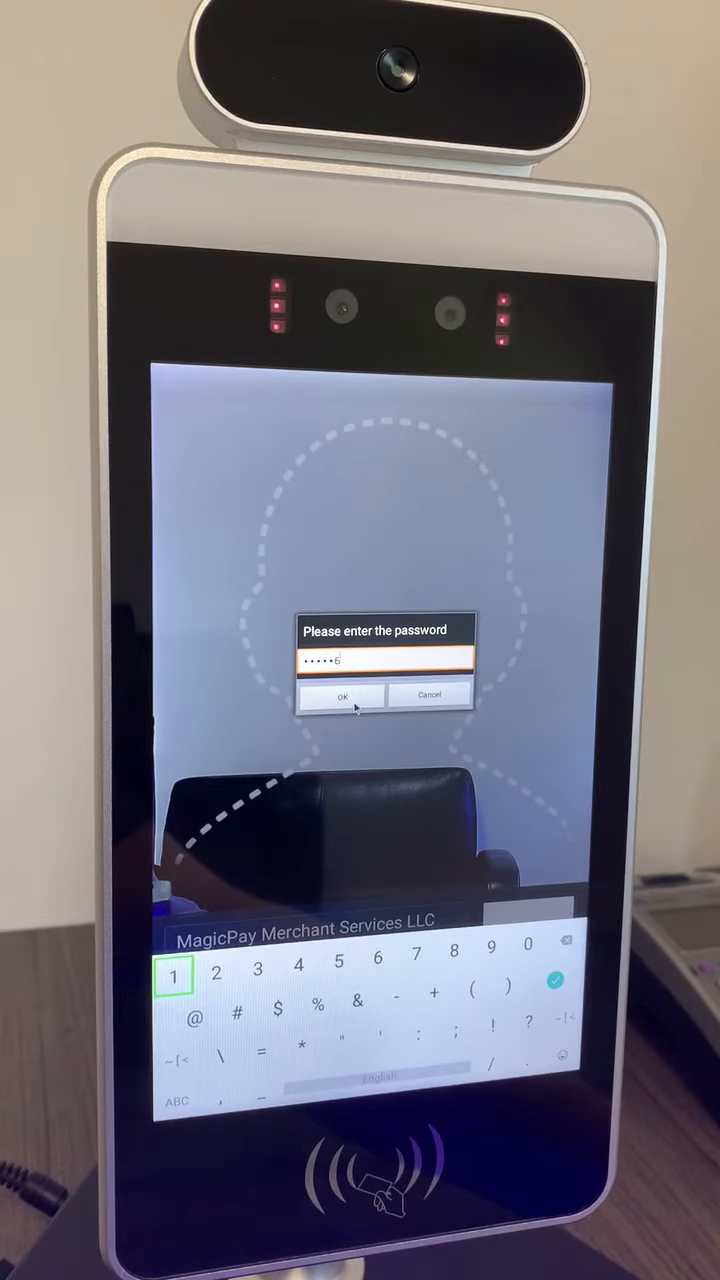
click(344, 696)
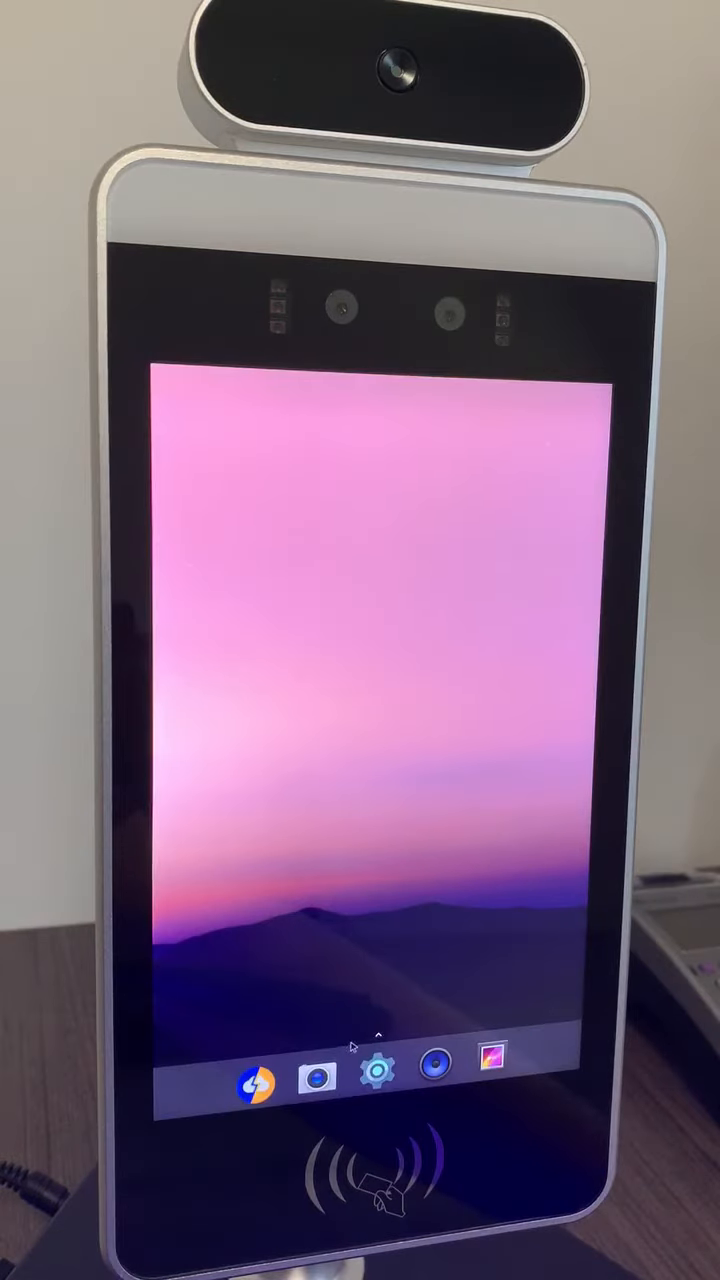
Go into device Settings and scroll down toward Languages & input.
click(368, 1084)
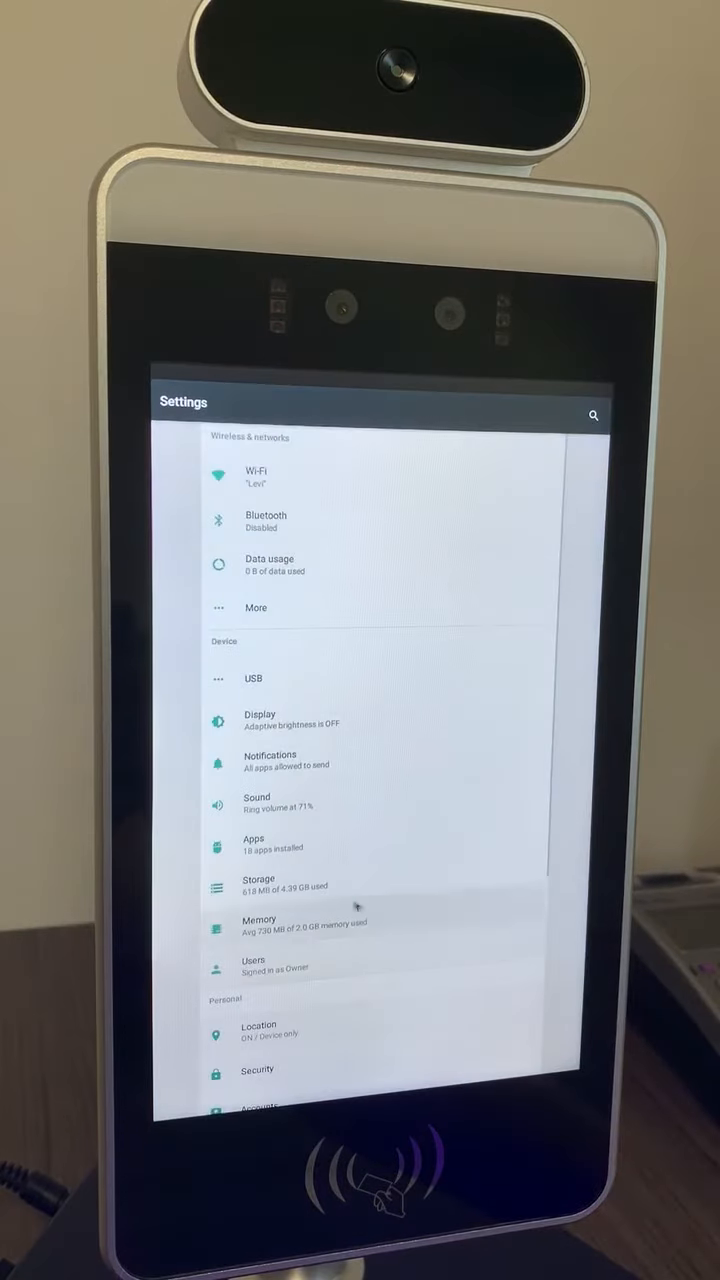
scroll(down, 3)
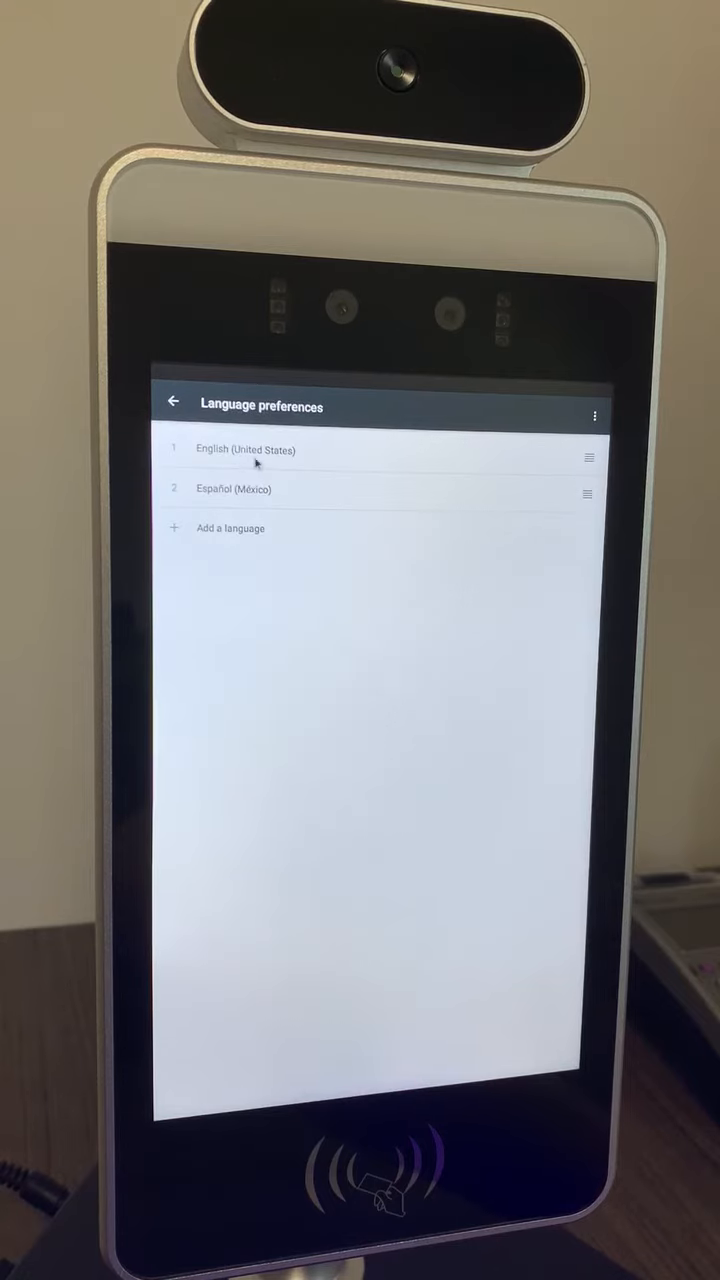
mouse_move(284, 508)
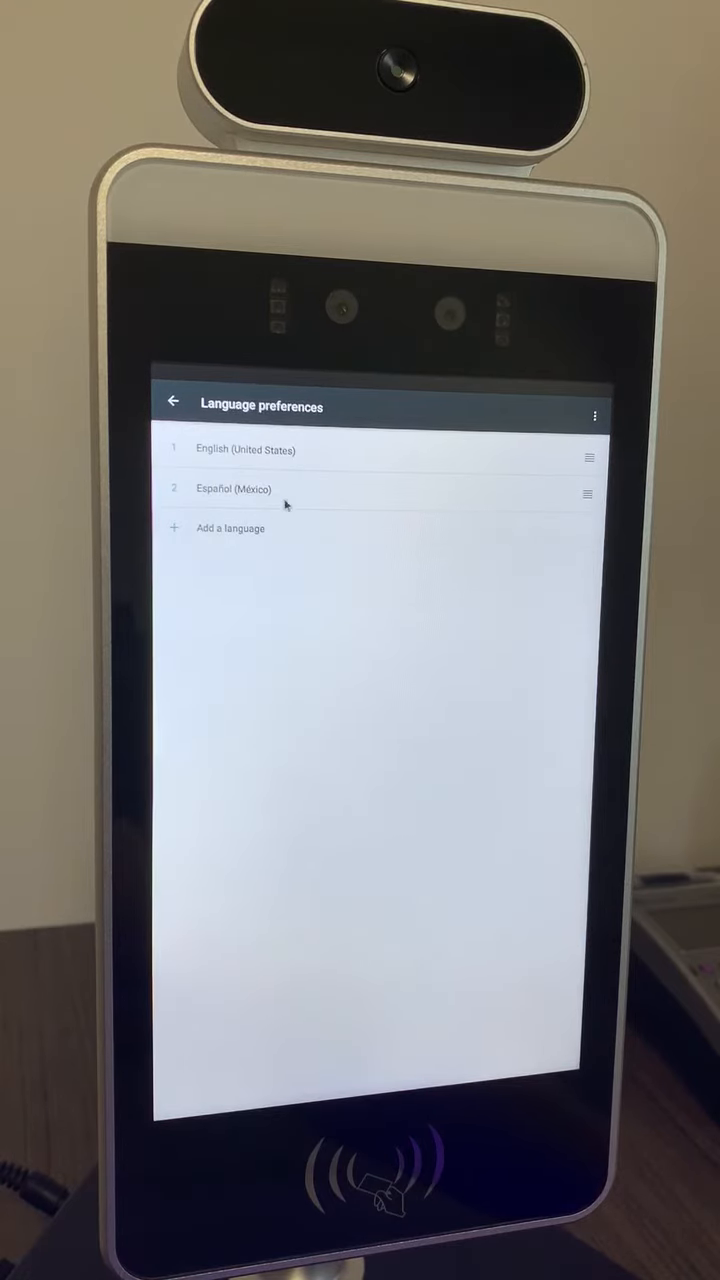
click(230, 528)
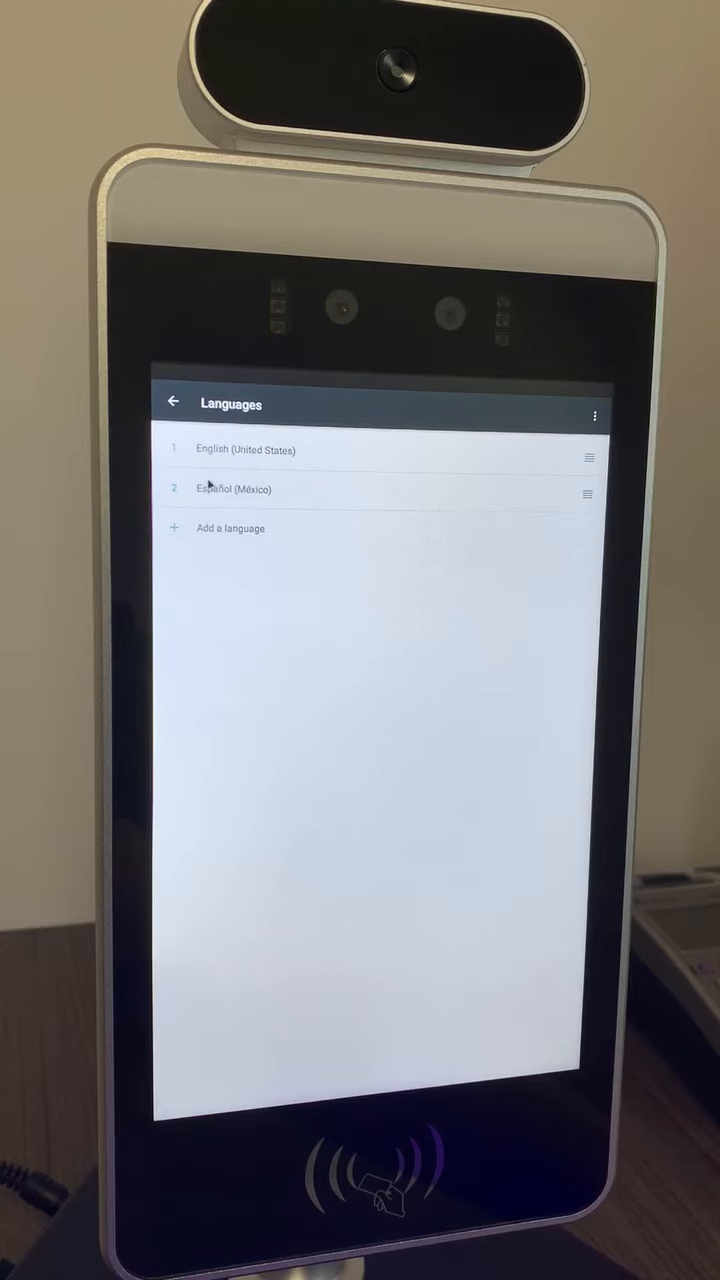
Drag Español (México) above English (United States), then return to the Spanish settings menu.
drag(588, 488, 588, 448)
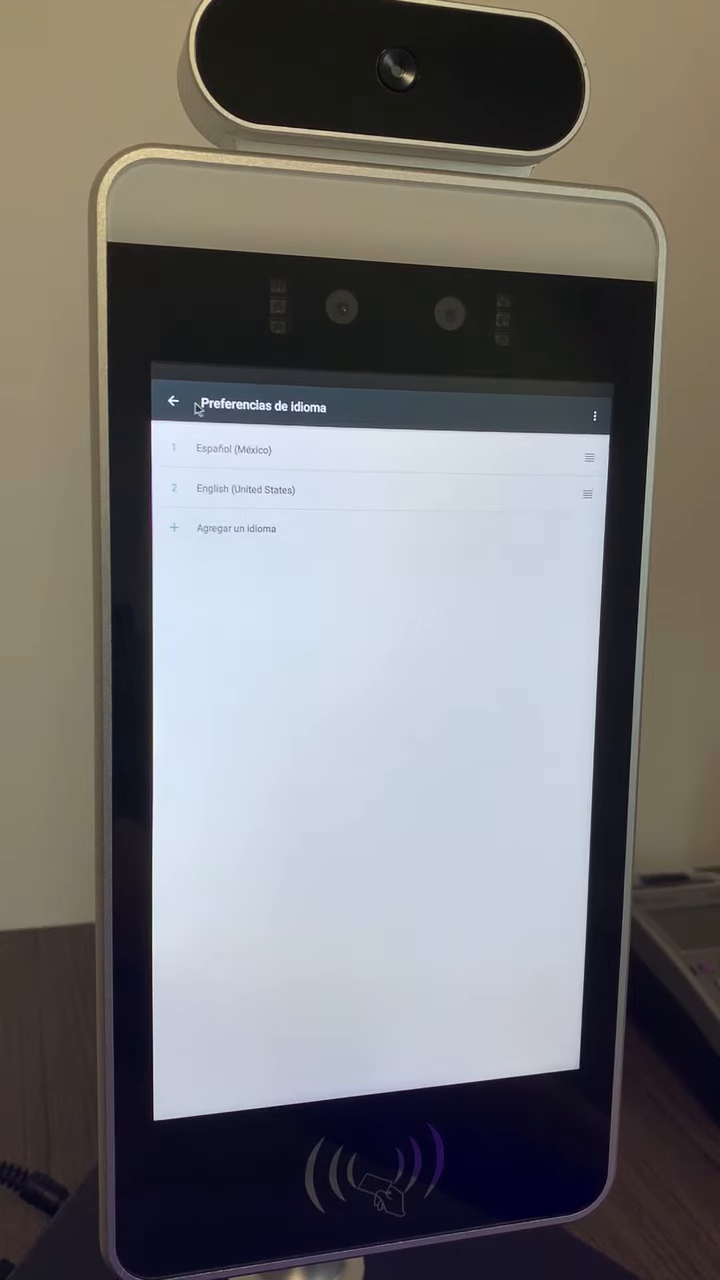
click(172, 402)
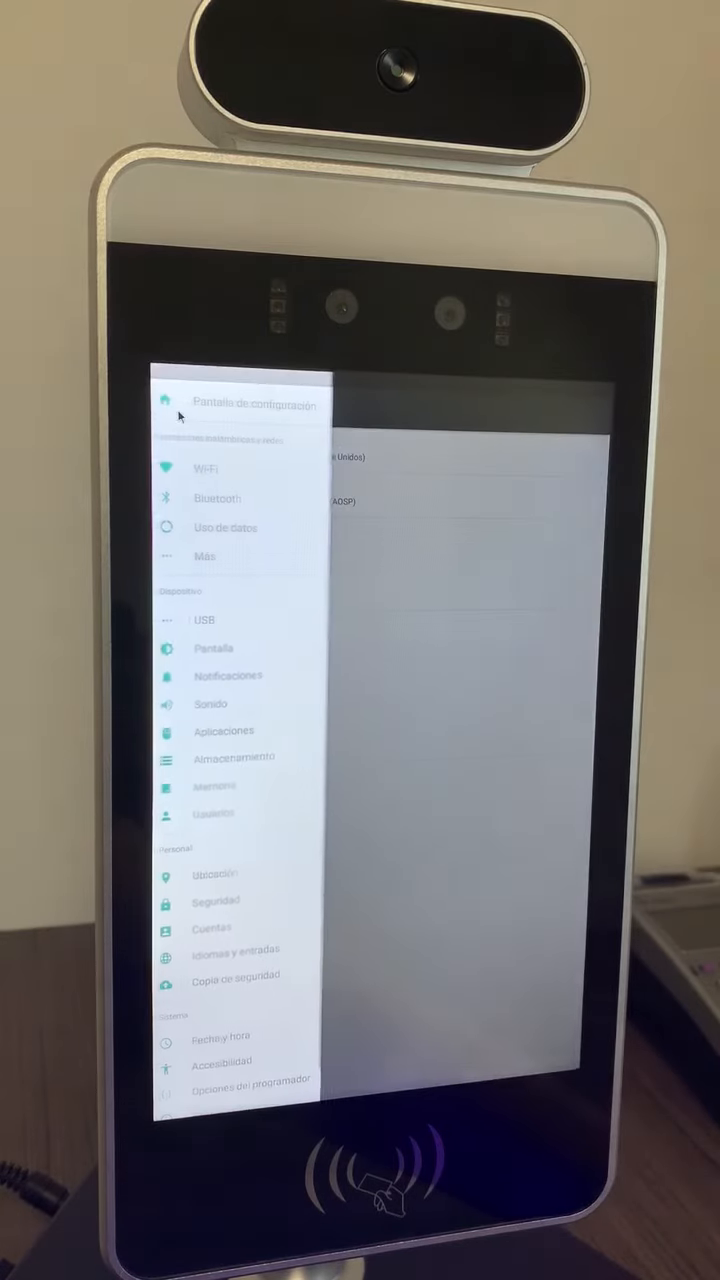